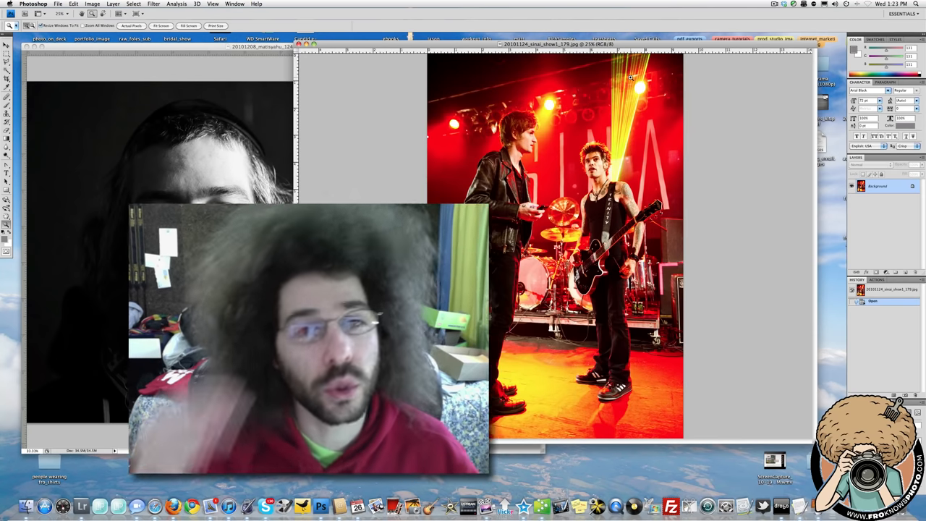
# Create a new document from the U.S. Paper preset at 8 × 10 inches, 300 ppi.
pyautogui.moveTo(308, 340); pyautogui.dragTo(109, 434)
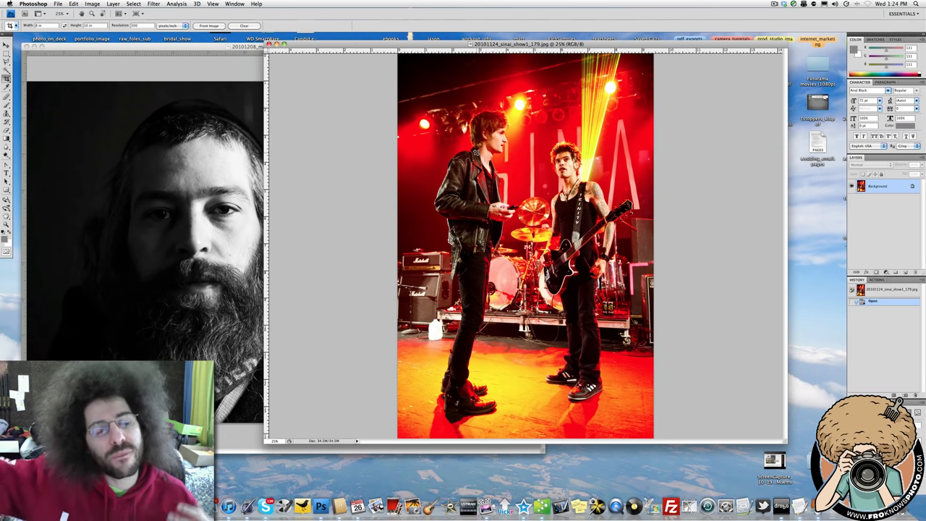
pyautogui.moveTo(418, 137)
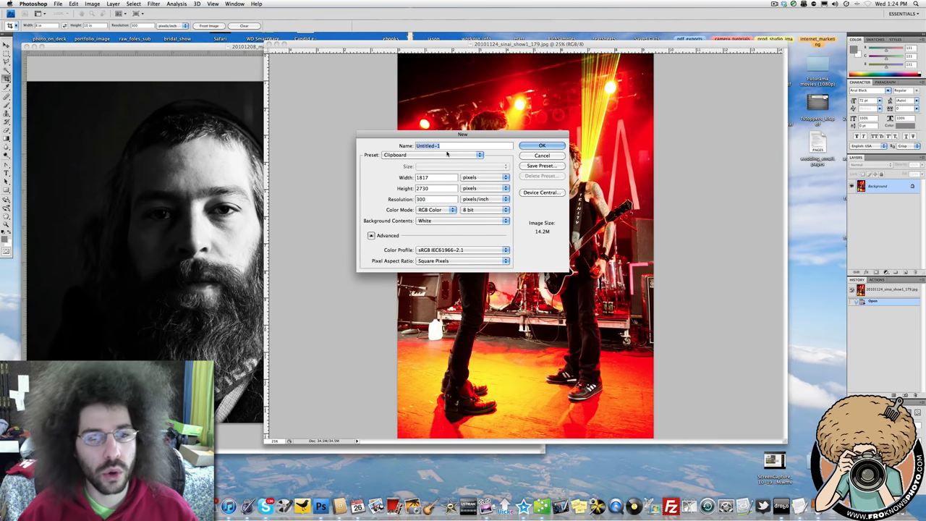
pyautogui.click(479, 154)
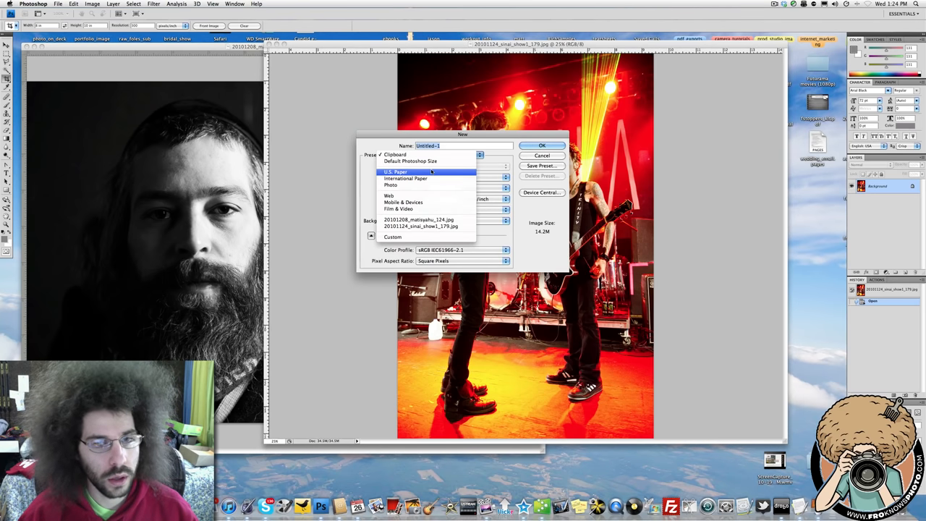
pyautogui.click(395, 171)
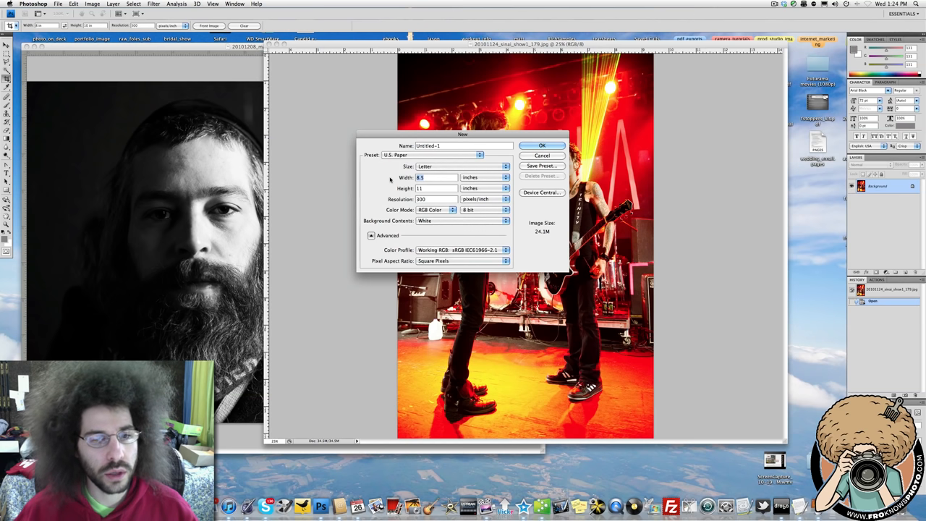
pyautogui.write('8')
pyautogui.click(436, 188)
pyautogui.write('10')
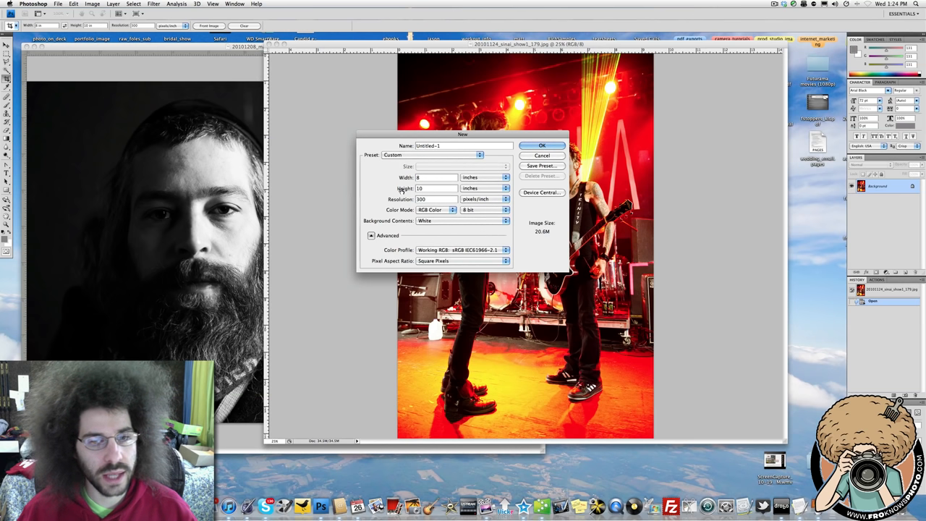
pyautogui.click(542, 145)
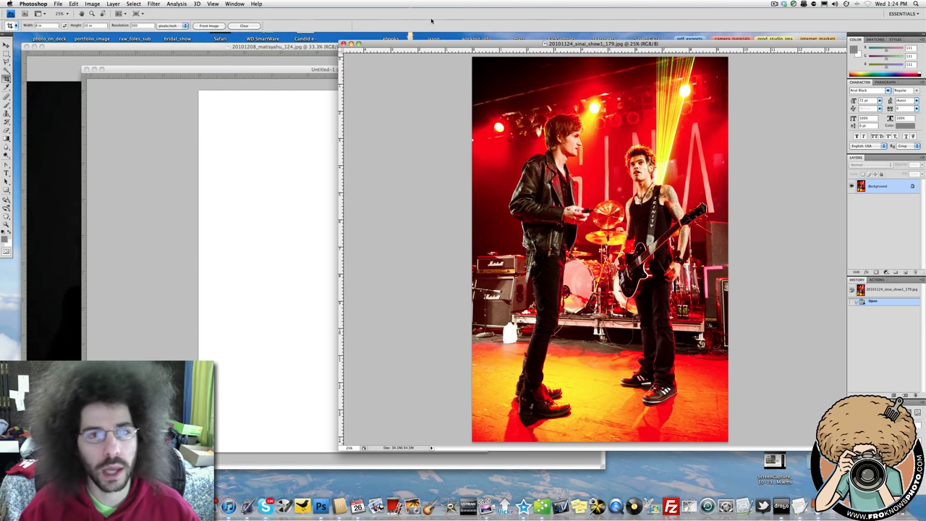
# Resize the concert photo to 9.1 inches tall, about 6.06 inches wide, at 300 ppi.
pyautogui.click(92, 4)
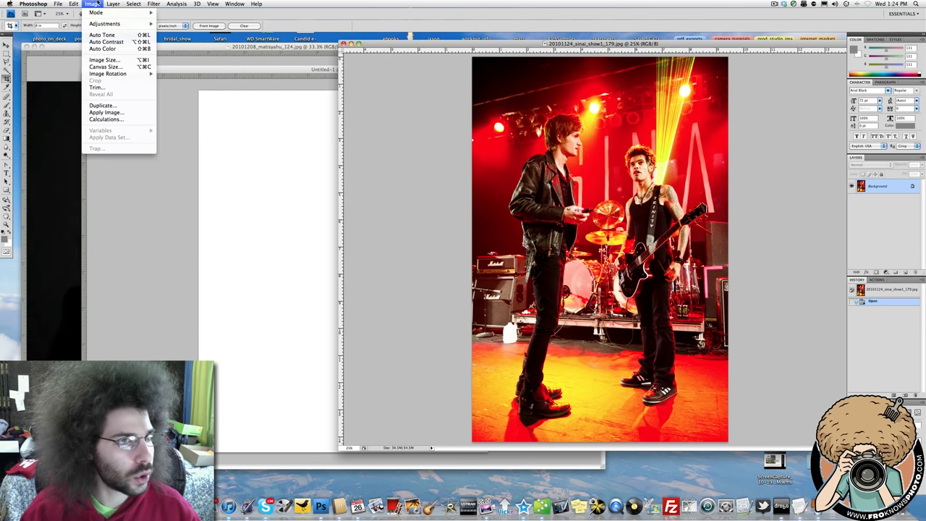
pyautogui.click(104, 60)
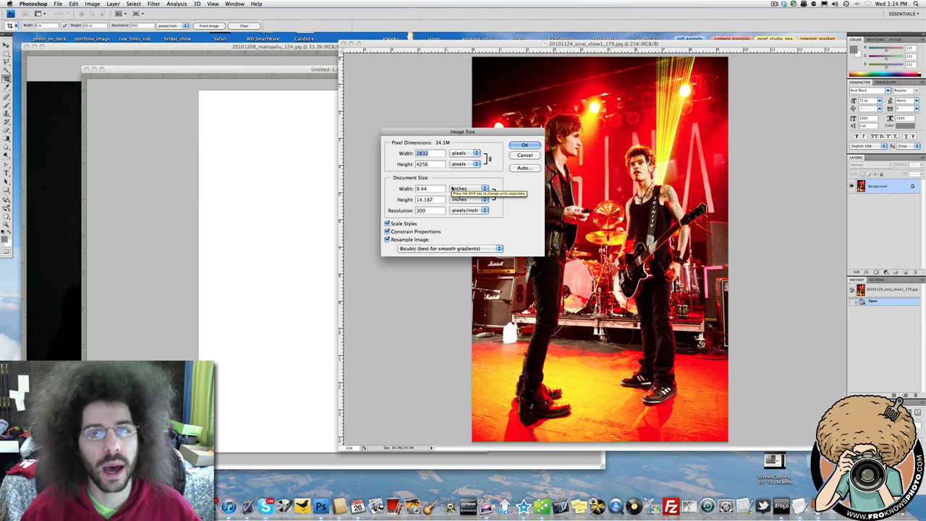
pyautogui.moveTo(413, 199)
pyautogui.write('9.1')
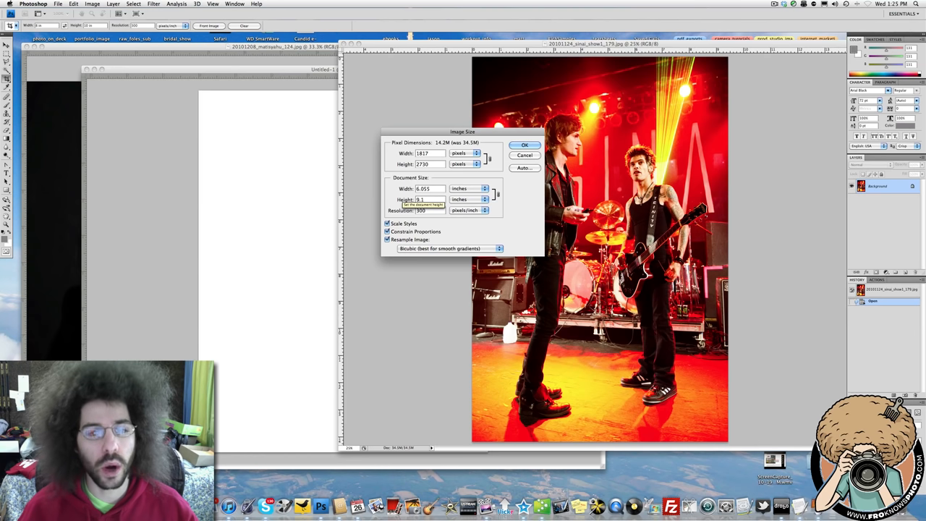
pyautogui.click(524, 145)
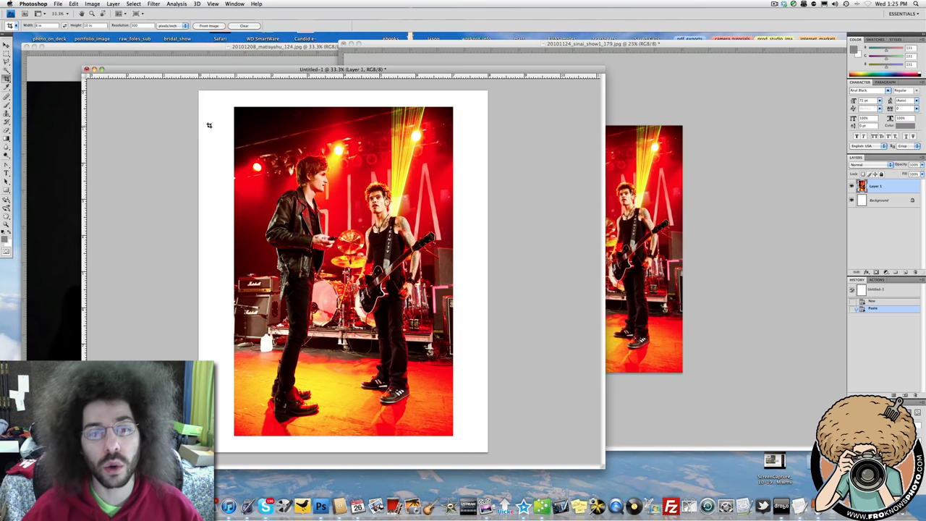
pyautogui.moveTo(161, 152)
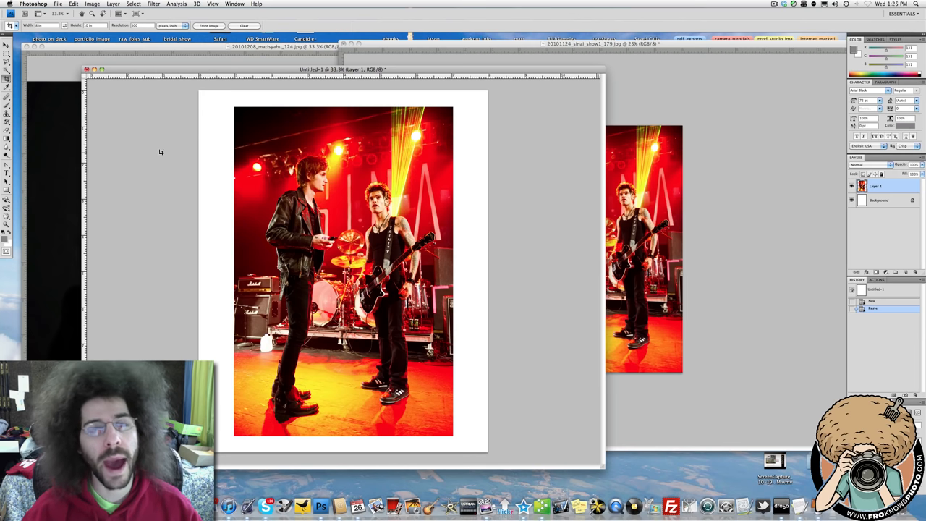